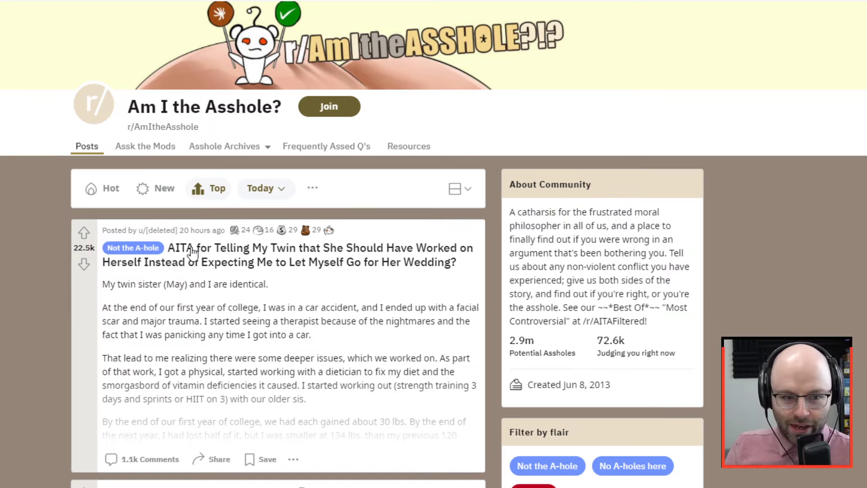
mouse_move(193, 248)
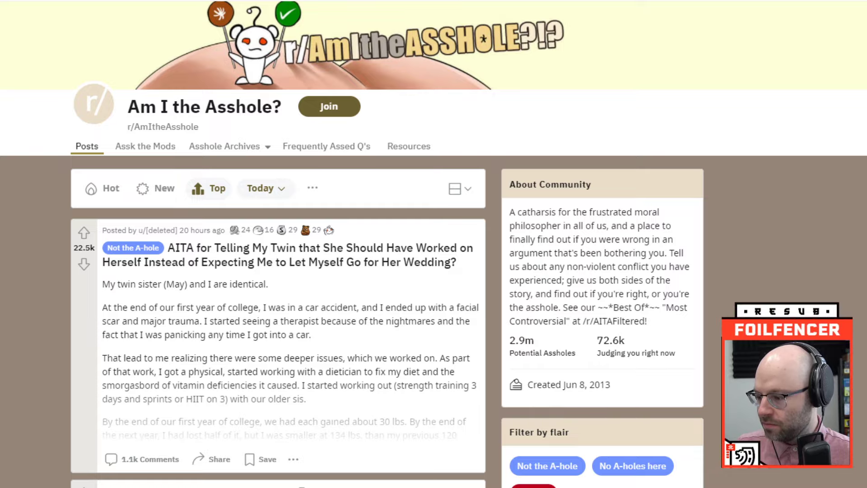
Step: Scroll the AITA feed to the 'AITA for calling my sisters husband useless?' post (497 comments)
scroll(down, 3)
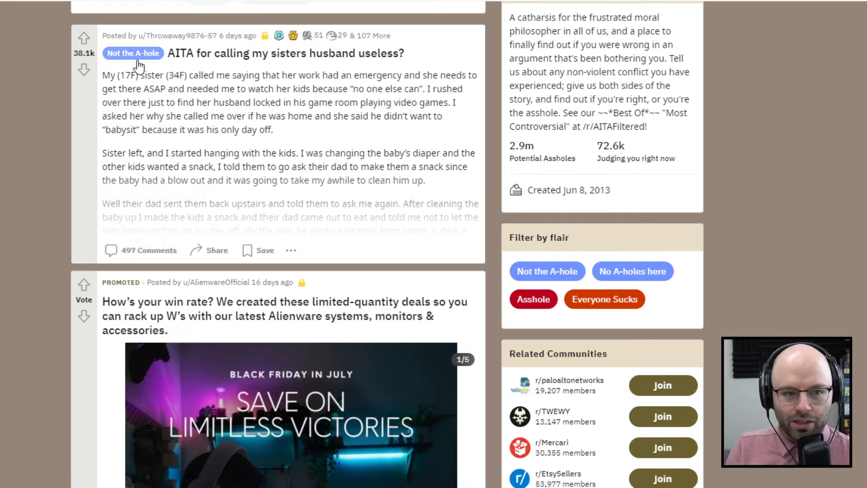
mouse_move(139, 256)
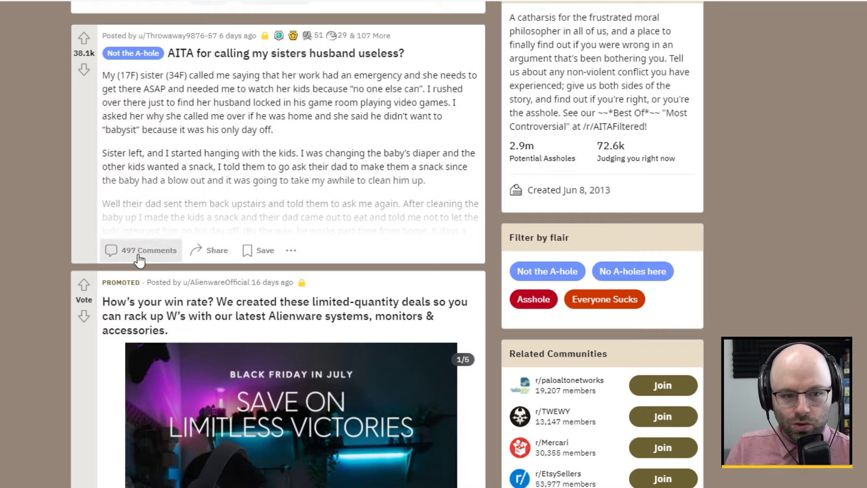
Step: Open the sister's-husband post via its 497 comments and skim its story and locked thread
click(140, 250)
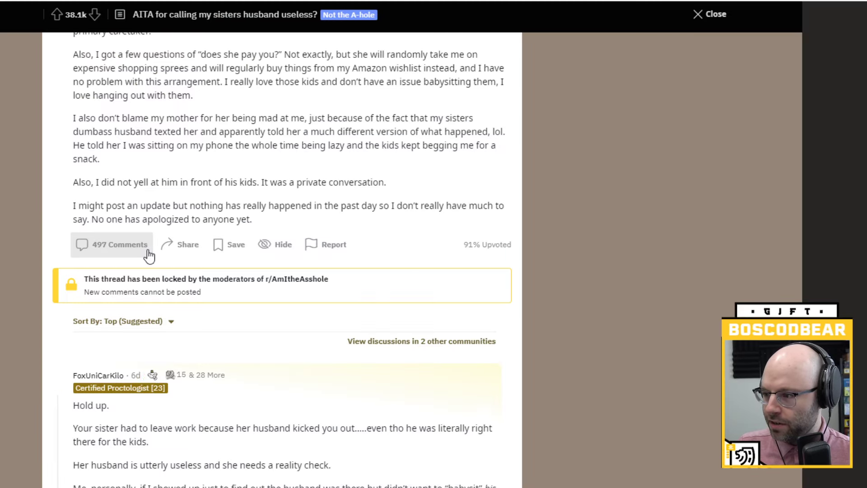
scroll(down, 3)
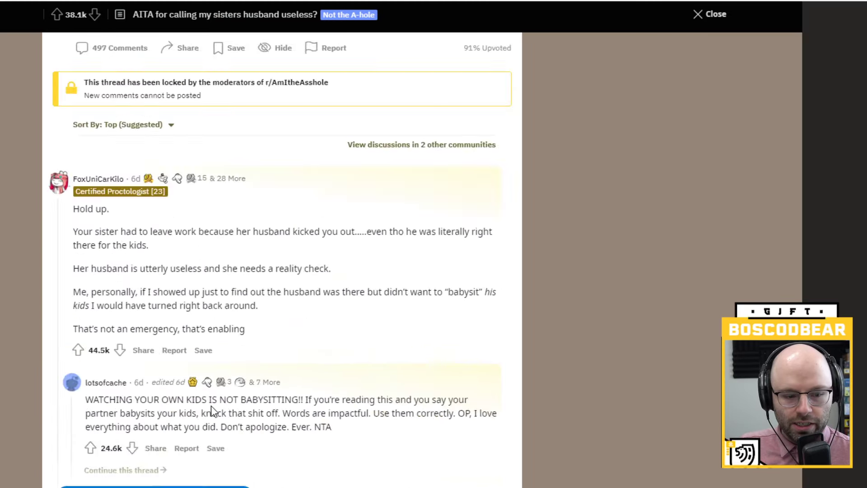
scroll(up, 3)
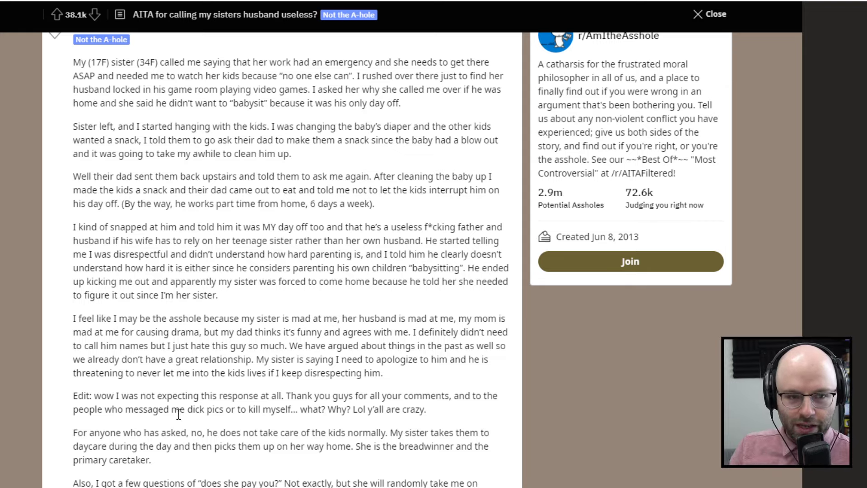
mouse_move(247, 481)
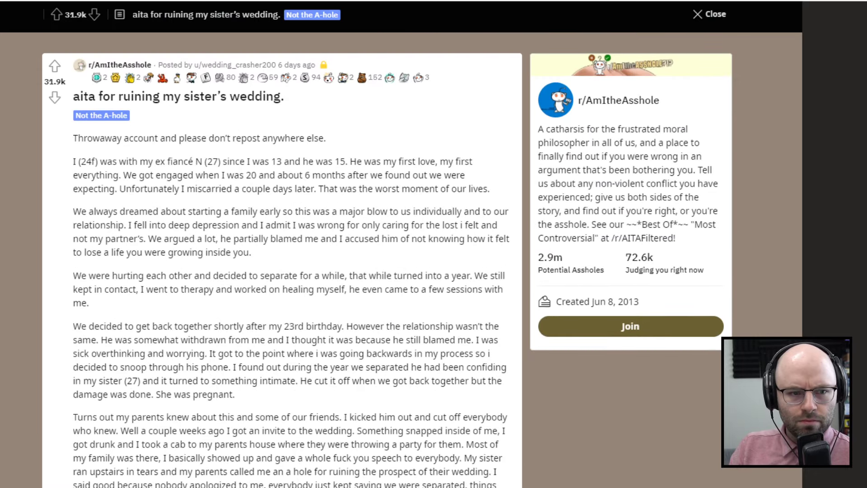
Step: Scroll down to reach the 'aita for ruining my sister's wedding' post
scroll(down, 3)
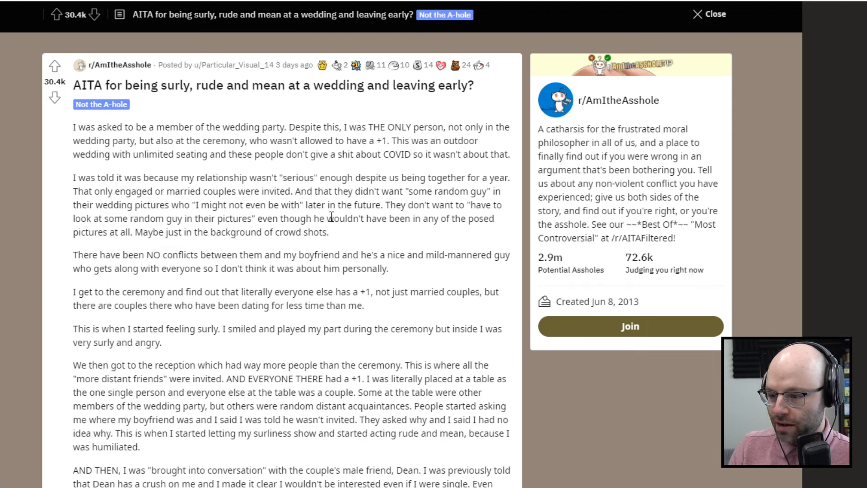
mouse_move(64, 263)
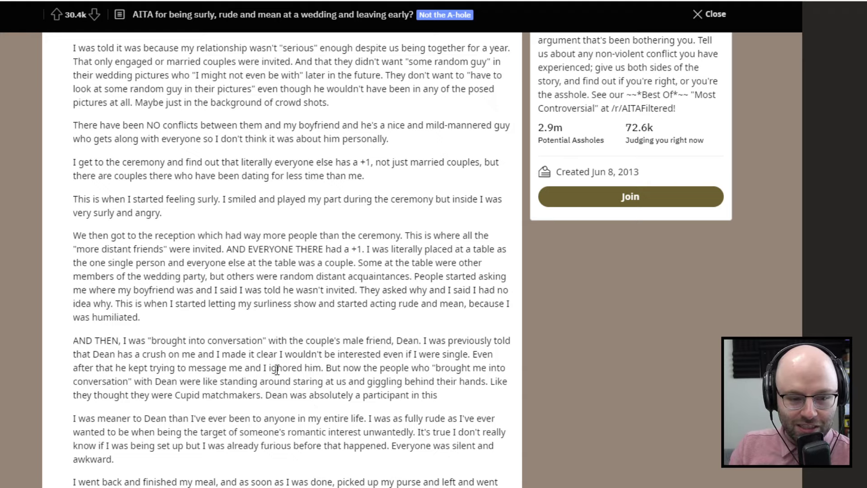
mouse_move(285, 333)
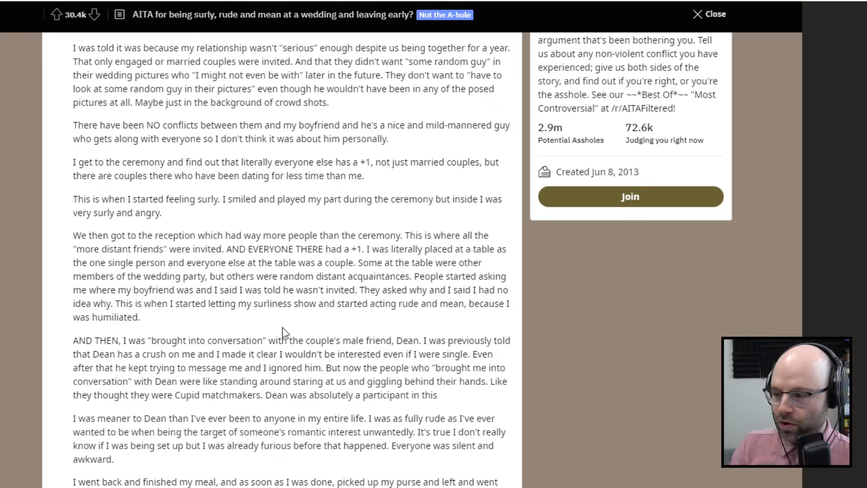
mouse_move(289, 339)
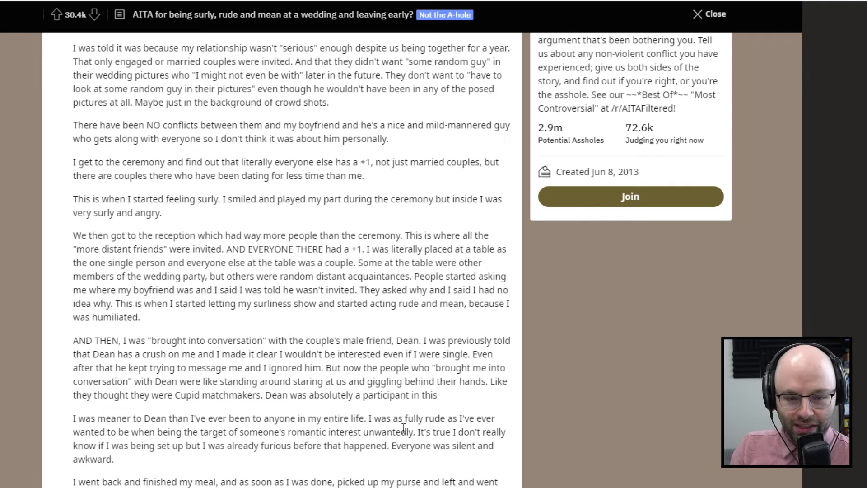
mouse_move(343, 433)
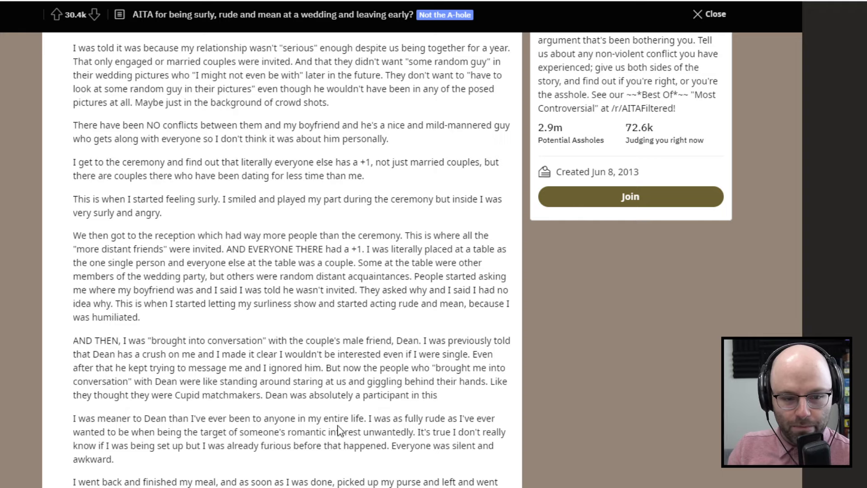
mouse_move(274, 431)
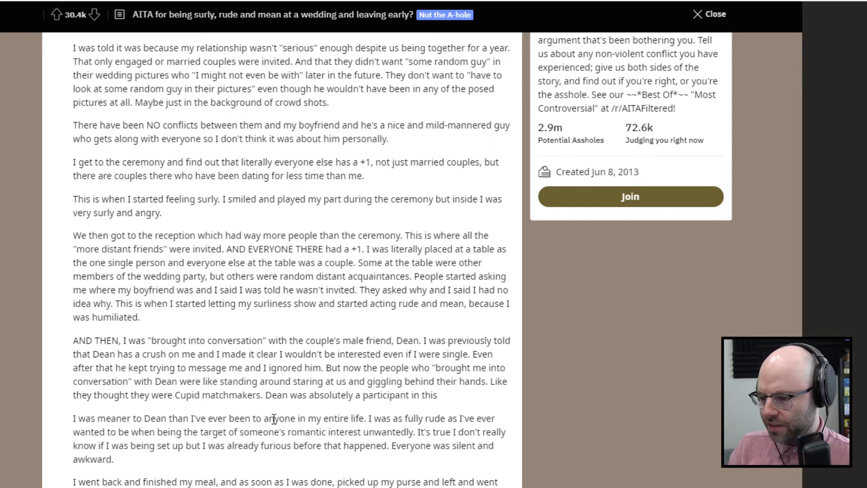
Step: Scroll through the wedding post to where the couple say they're hurt and confused
scroll(down, 3)
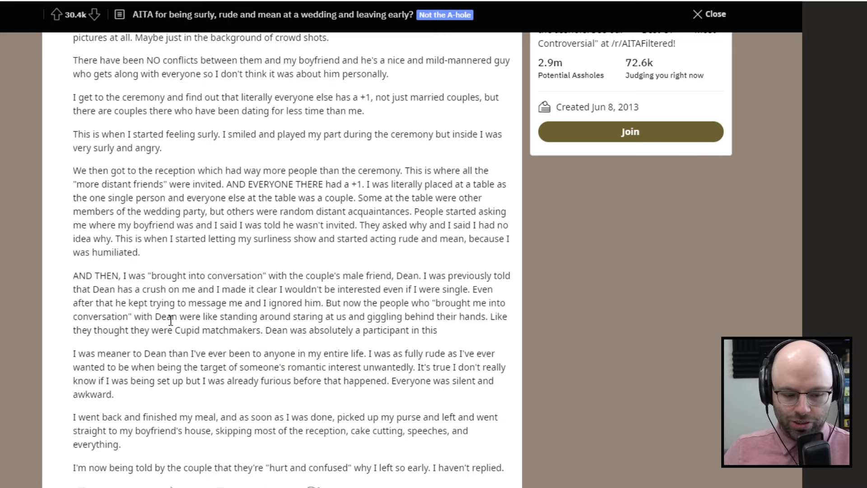
scroll(down, 3)
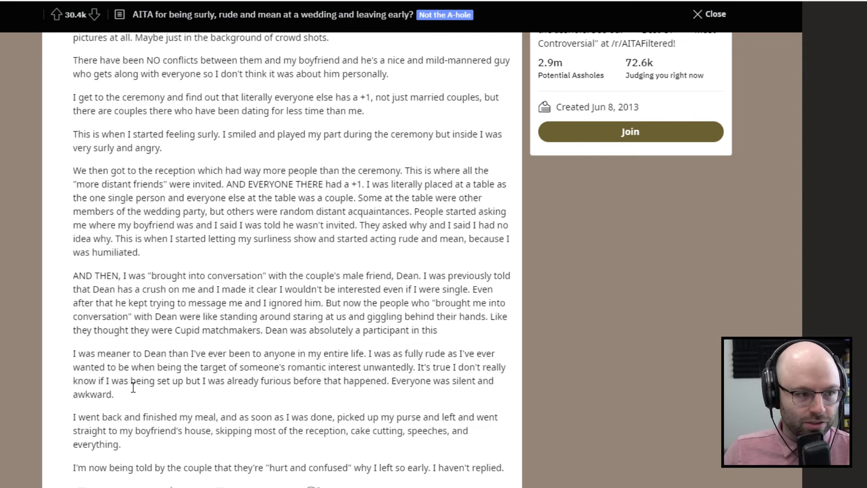
mouse_move(244, 400)
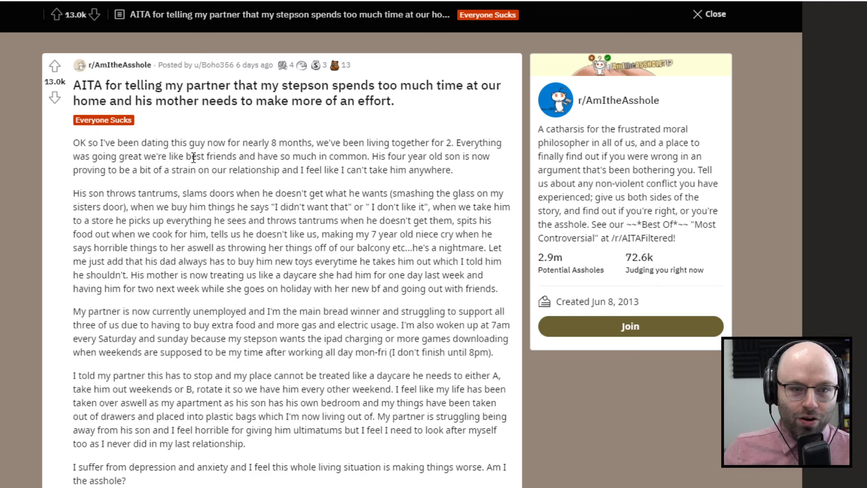
mouse_move(387, 166)
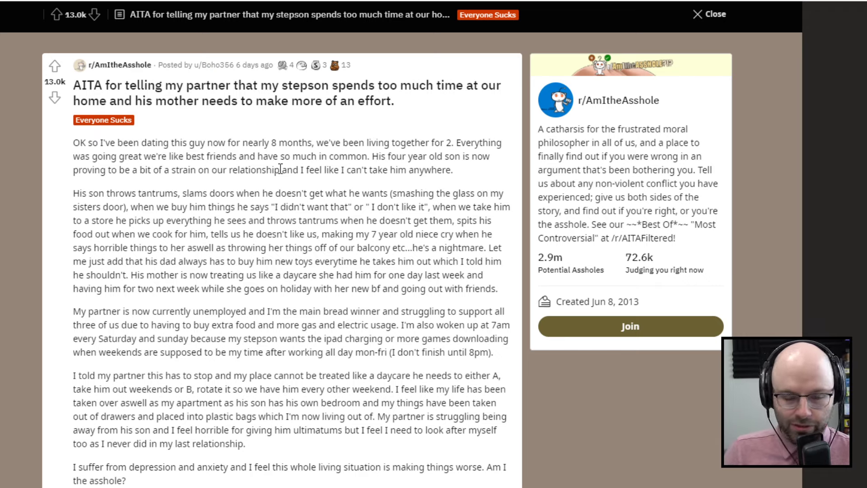
Step: Scroll the stepson post down to the author's edit about financial support
scroll(down, 3)
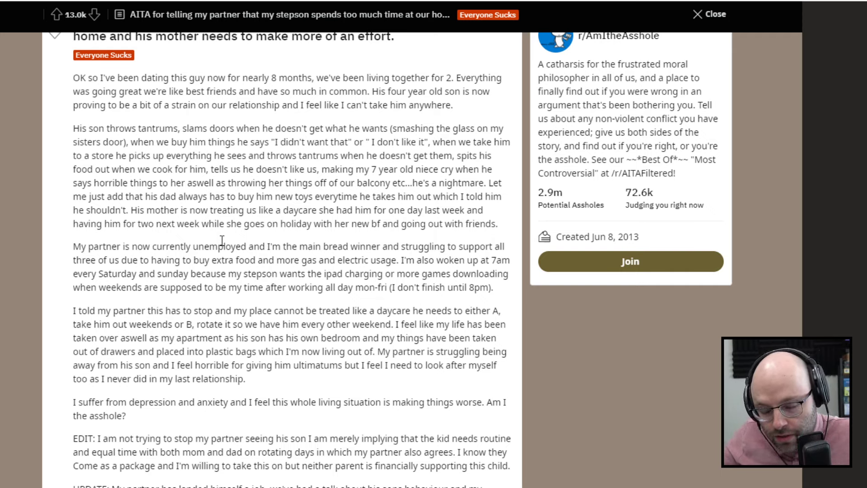
Step: Scroll past the stepson post's update to the bot comment and top ESH reply
scroll(down, 3)
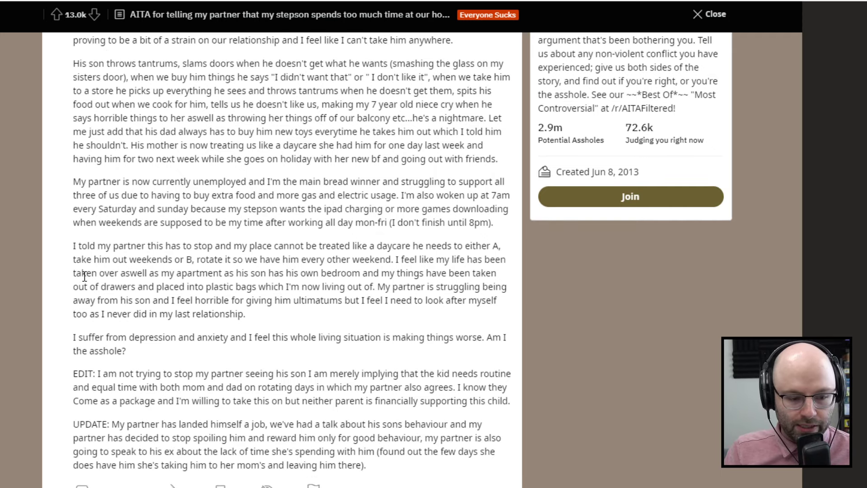
scroll(down, 3)
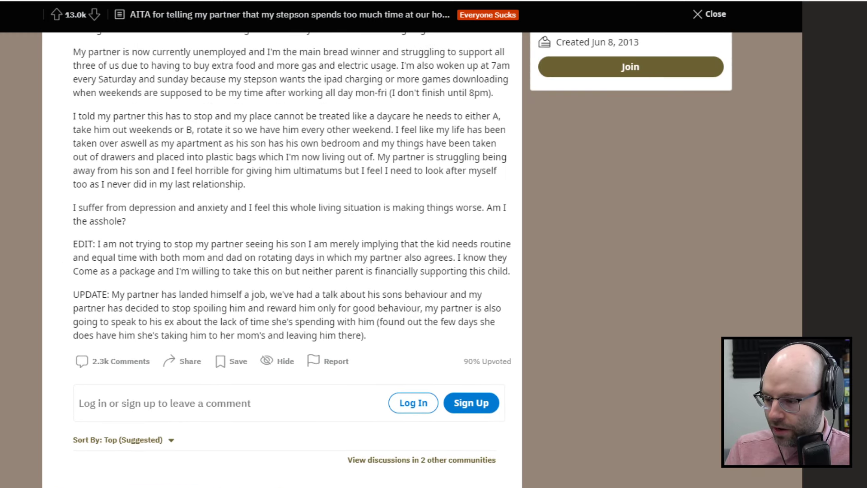
scroll(down, 3)
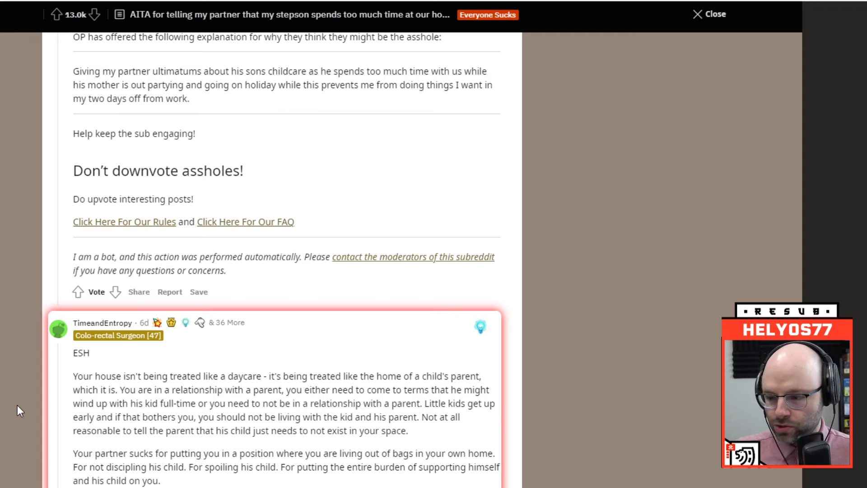
Step: Scroll back up to the author's update and the Judgement_Bot stickied explanation
scroll(up, 3)
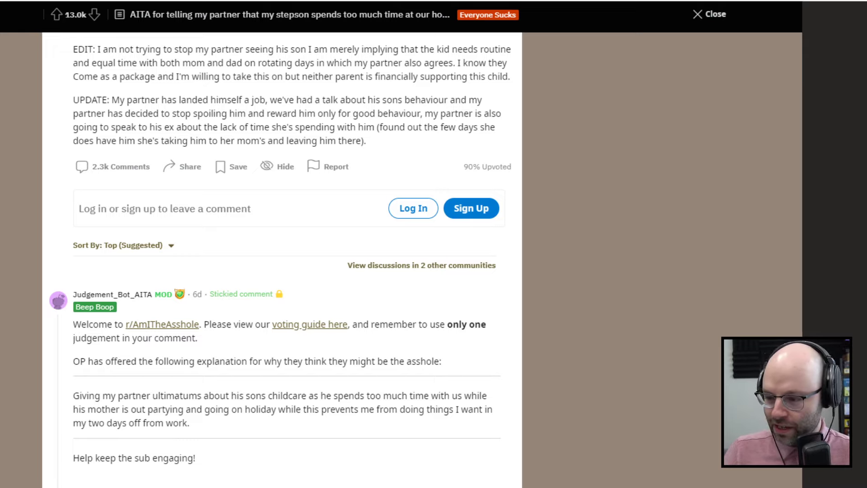
Step: Scroll past the Judgement_Bot comment to TimeandEntropy's top ESH comment
scroll(down, 3)
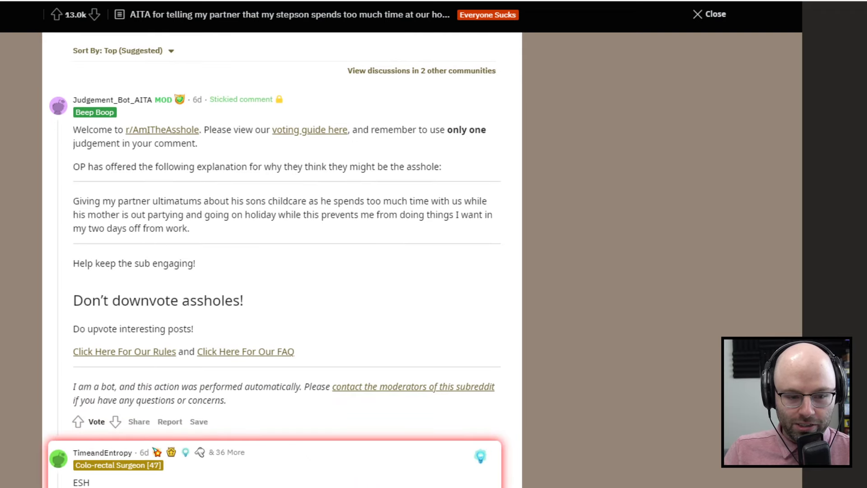
scroll(down, 3)
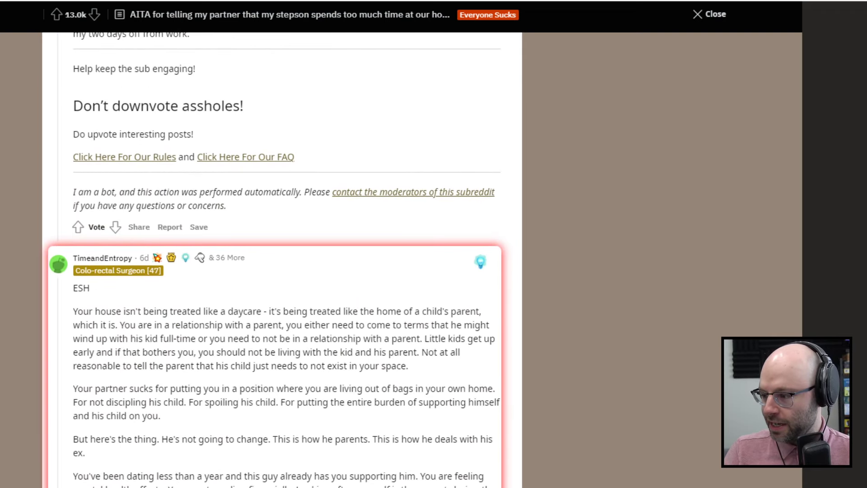
scroll(down, 3)
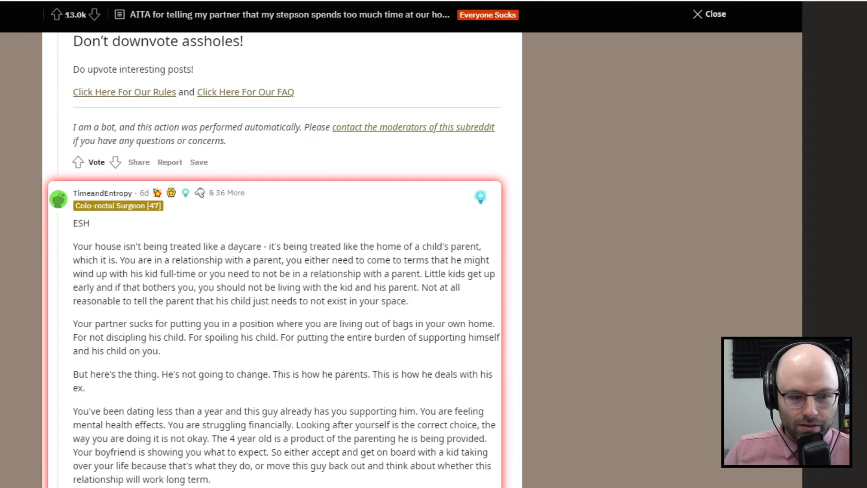
Step: Show the full ESH comment and highlight "He's not going to change", then clear it
scroll(down, 3)
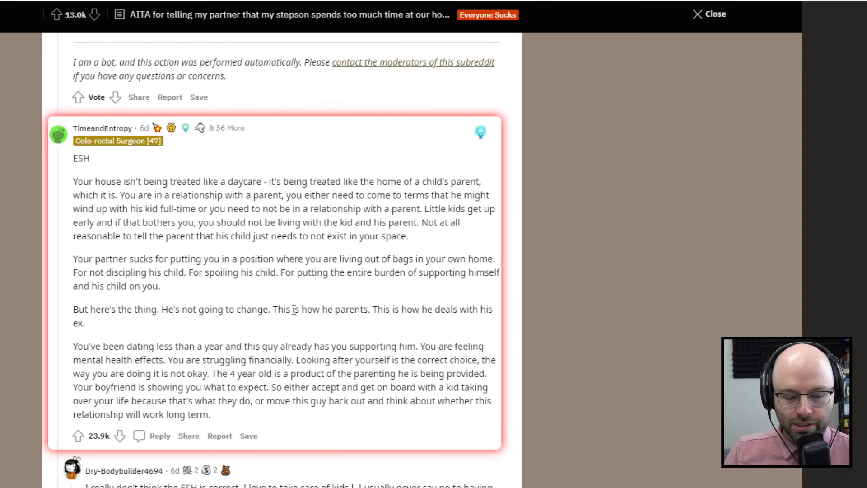
mouse_move(226, 352)
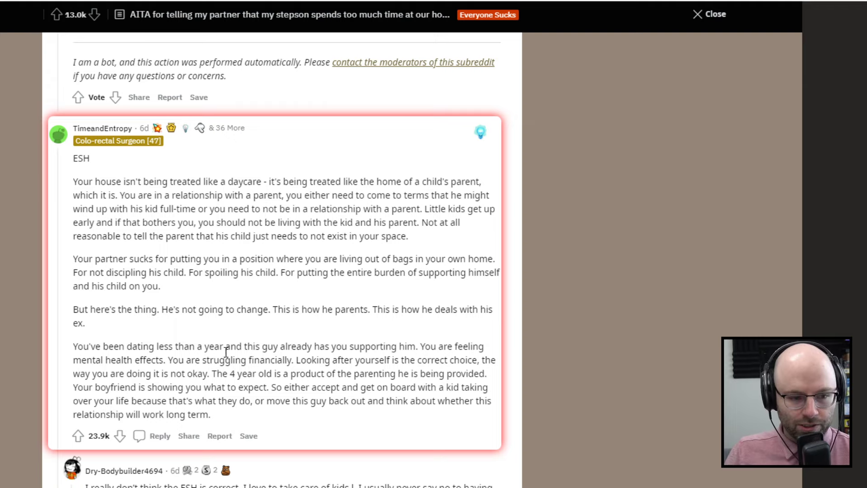
mouse_move(598, 336)
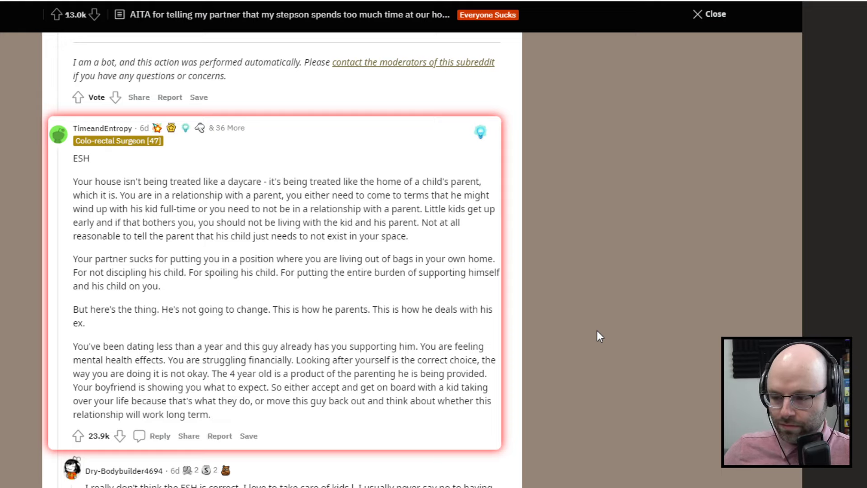
mouse_move(593, 333)
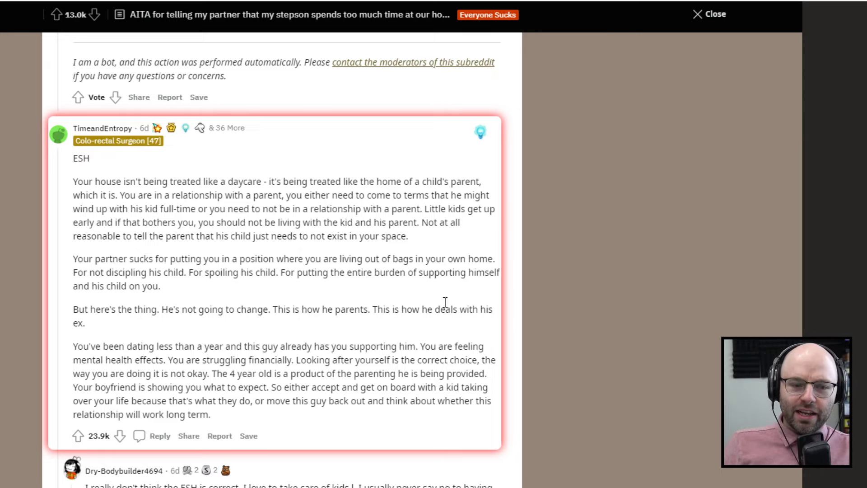
drag(162, 309, 86, 323)
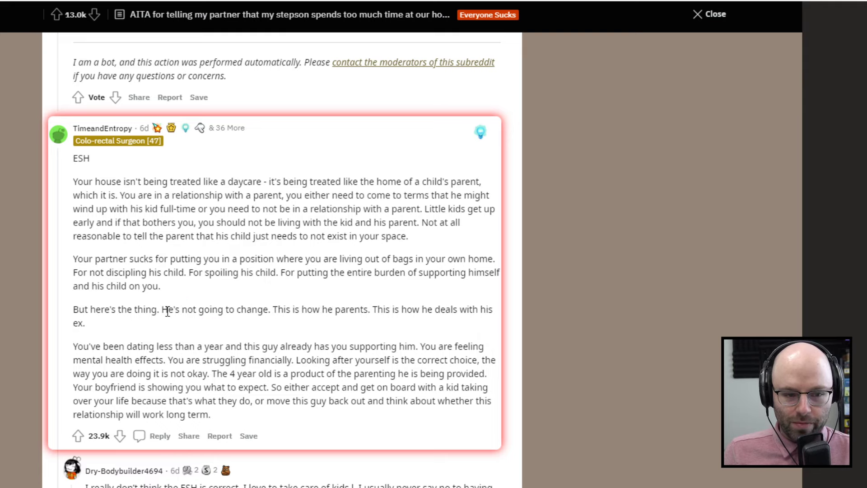
drag(164, 309, 264, 309)
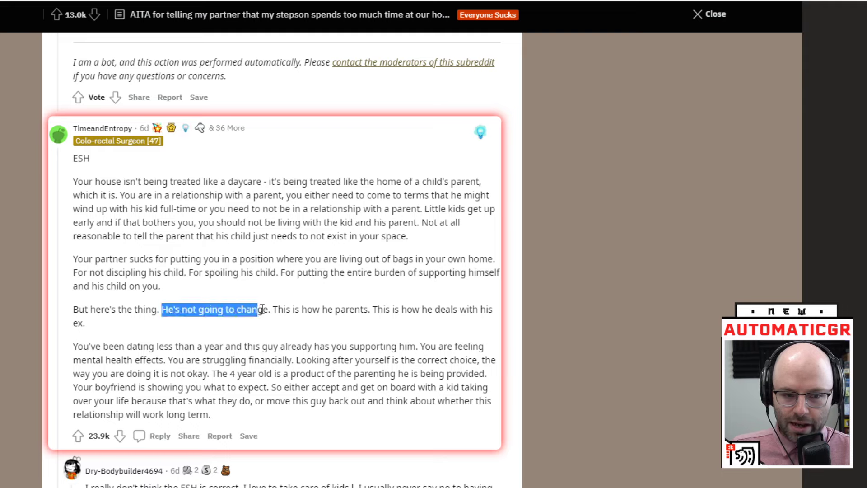
click(231, 306)
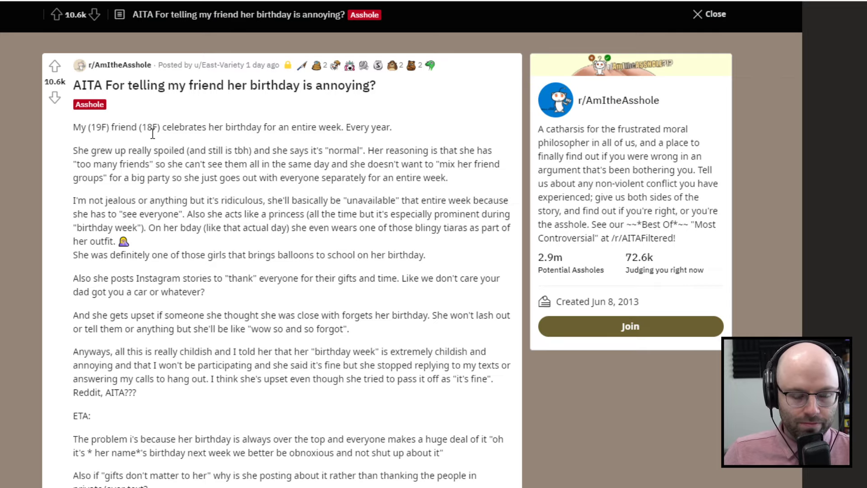
mouse_move(148, 145)
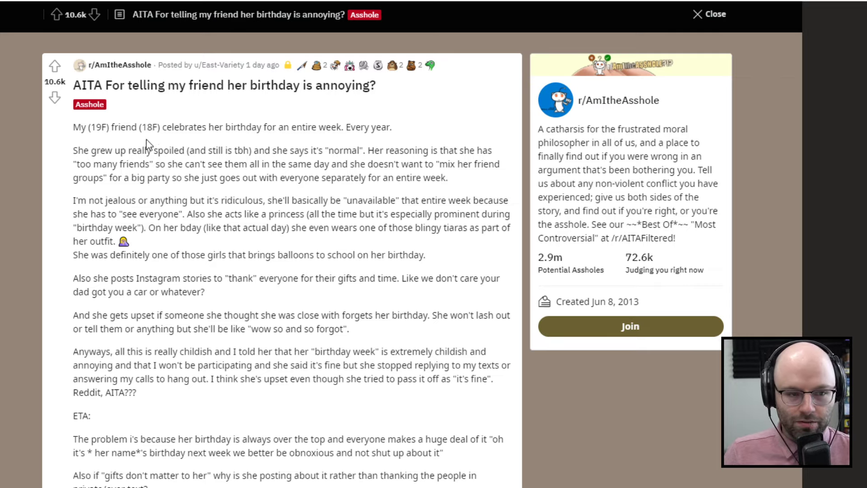
mouse_move(163, 142)
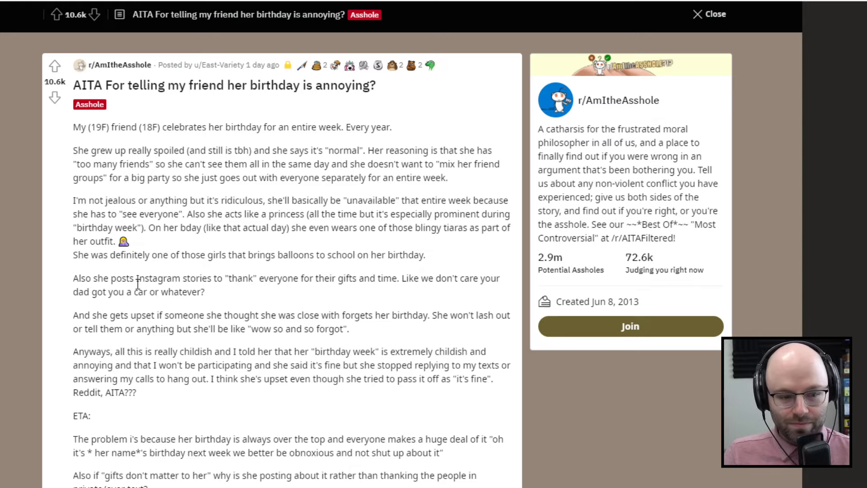
Step: Scroll the birthday-week post down to its ETA notes and 2.8k-comment bar
scroll(down, 3)
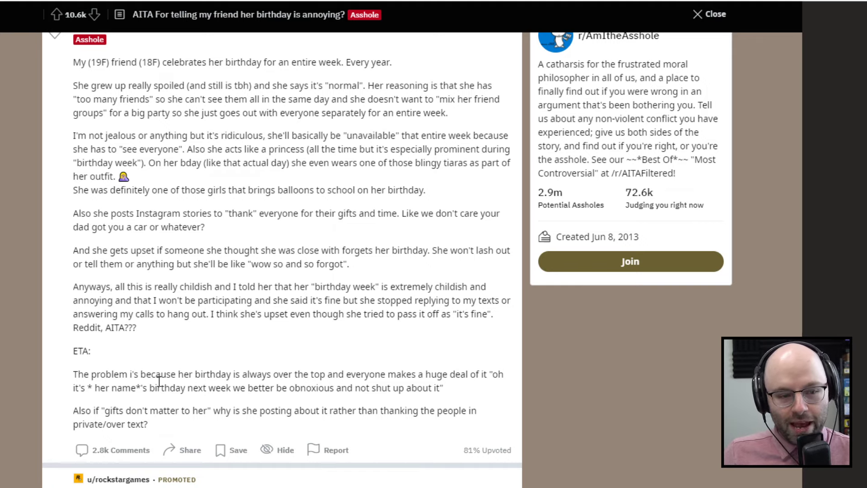
Step: Scroll below the birthday post past the promoted ad to the locked-thread banner and comment sort options
double_click(136, 386)
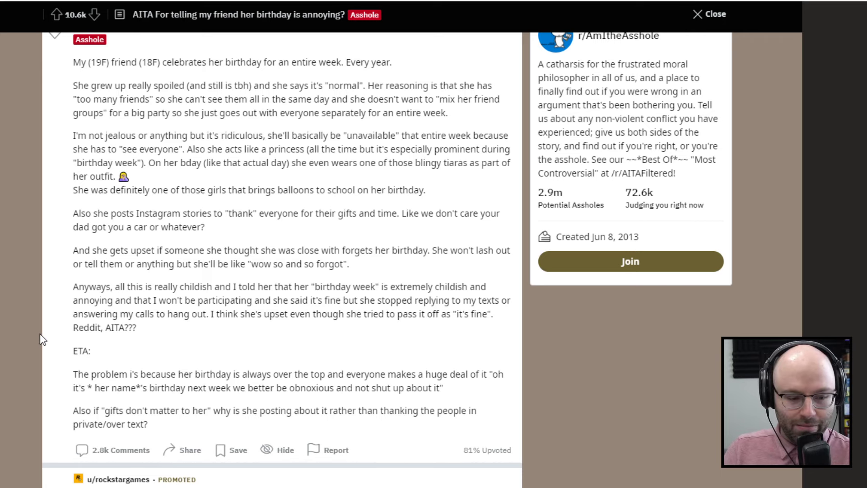
mouse_move(26, 369)
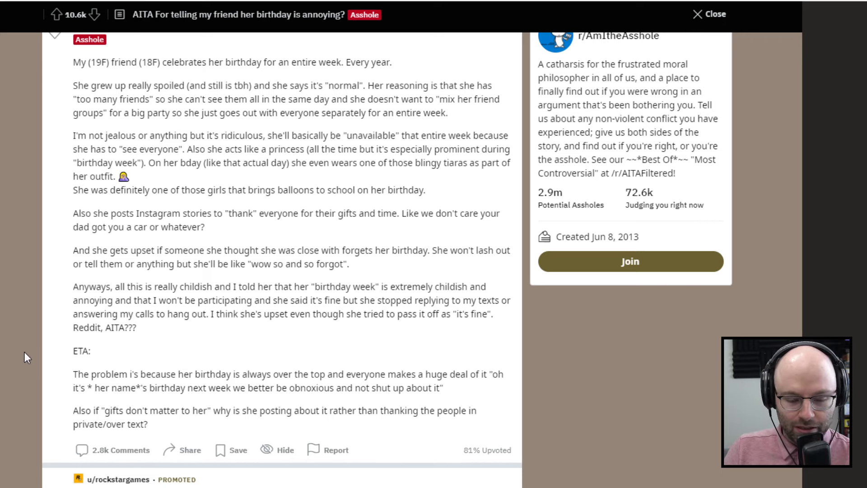
scroll(down, 3)
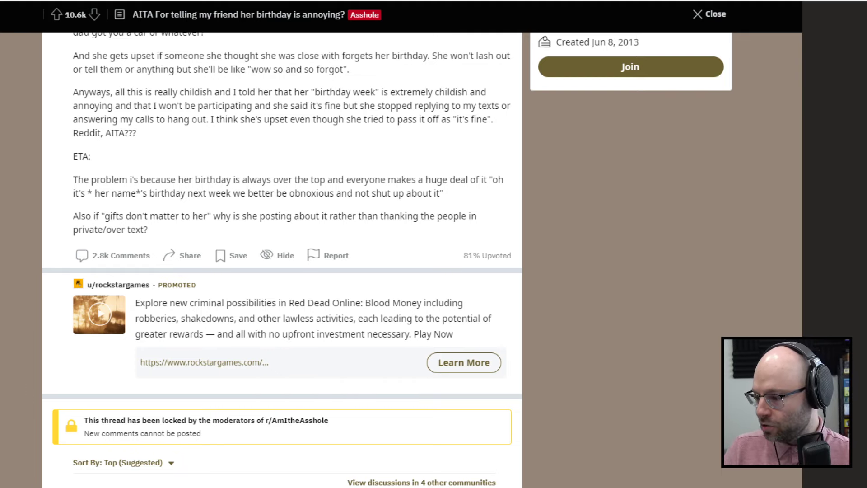
Step: Scroll past the lock notice and stickied comment to the full top YTA comment
scroll(down, 3)
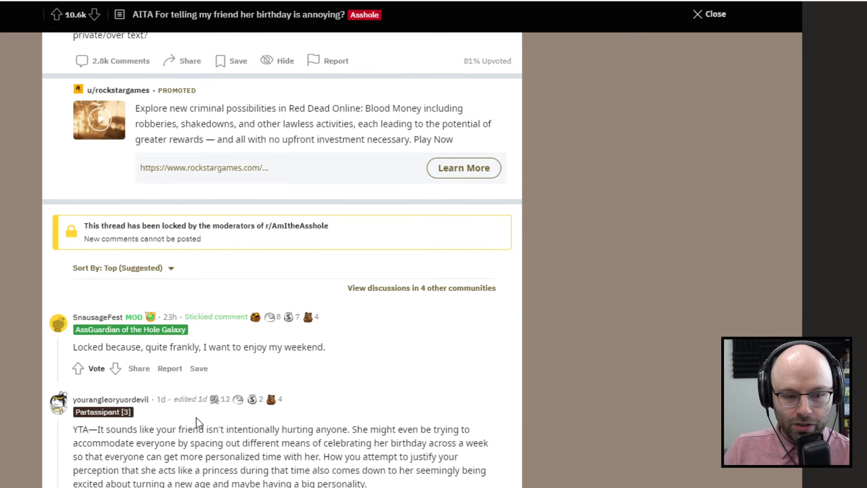
scroll(down, 3)
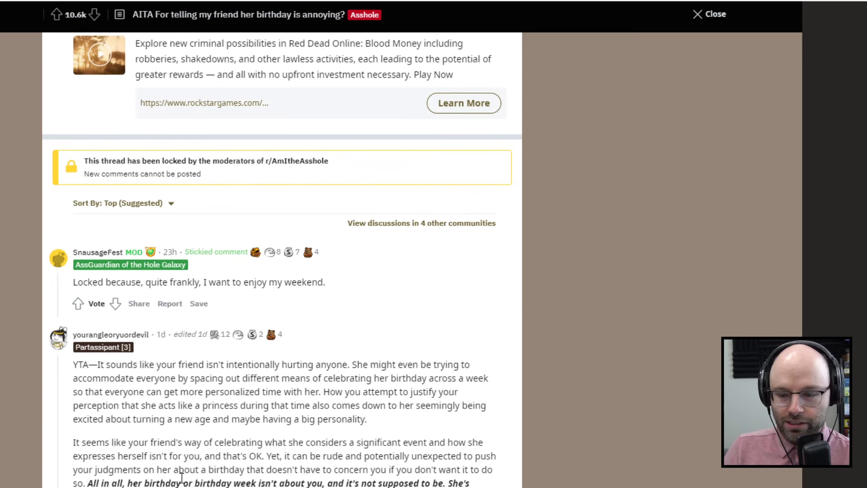
scroll(down, 3)
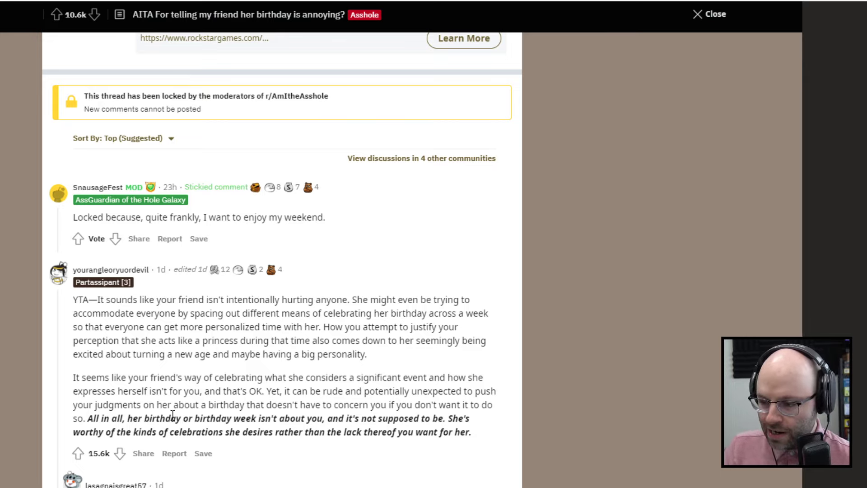
drag(87, 418, 128, 418)
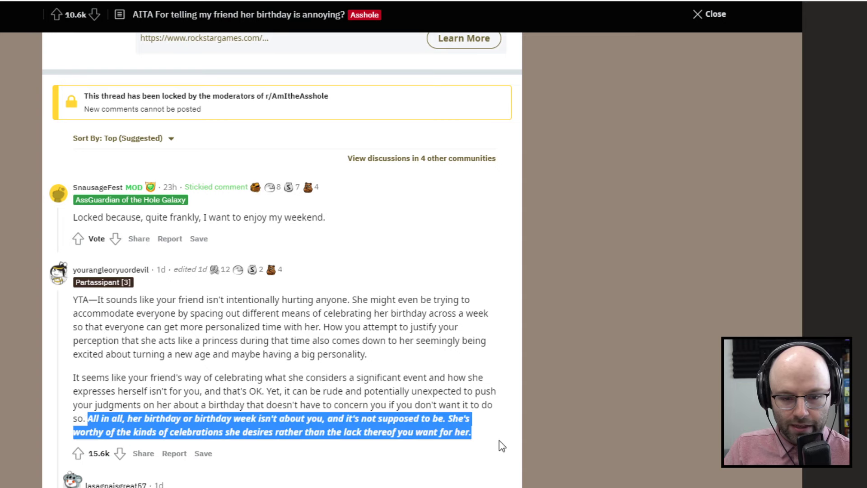
mouse_move(479, 439)
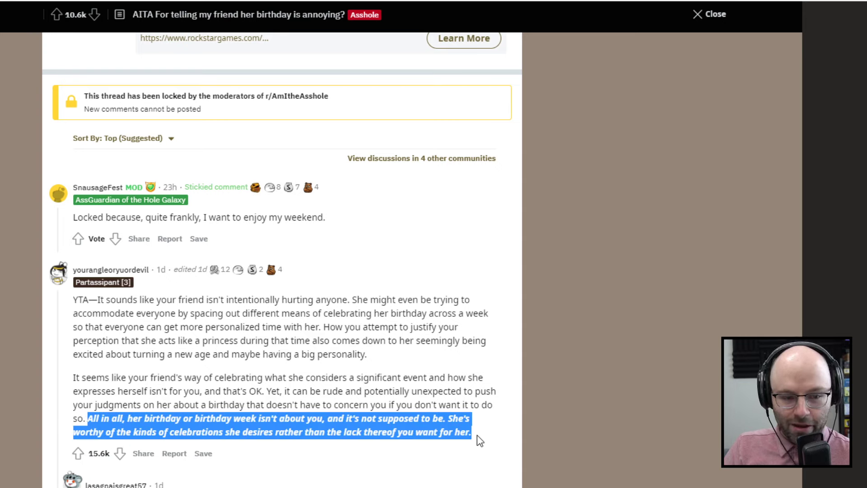
click(85, 418)
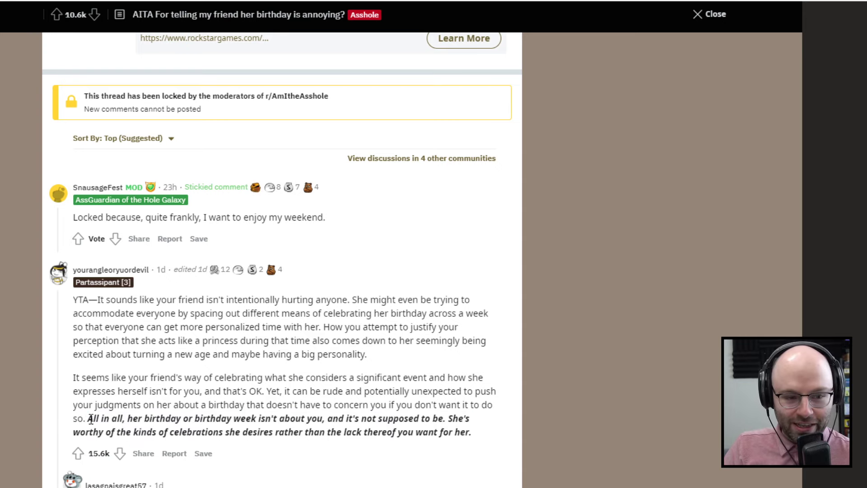
drag(87, 418, 360, 432)
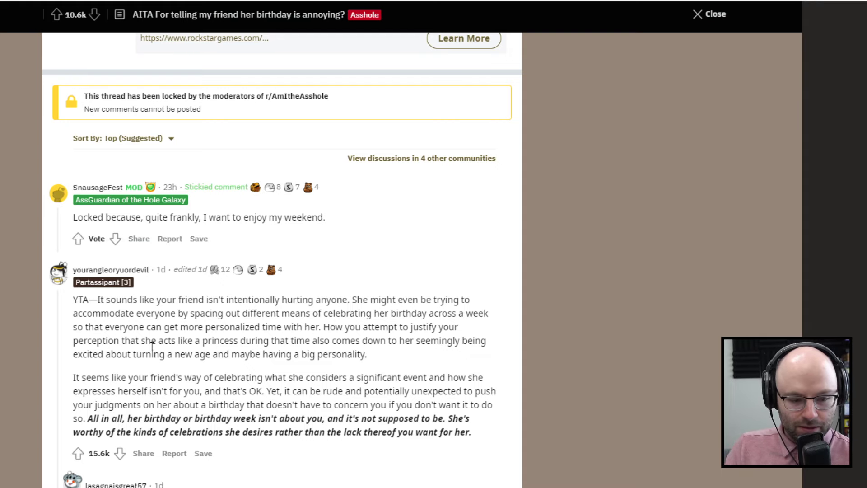
scroll(down, 3)
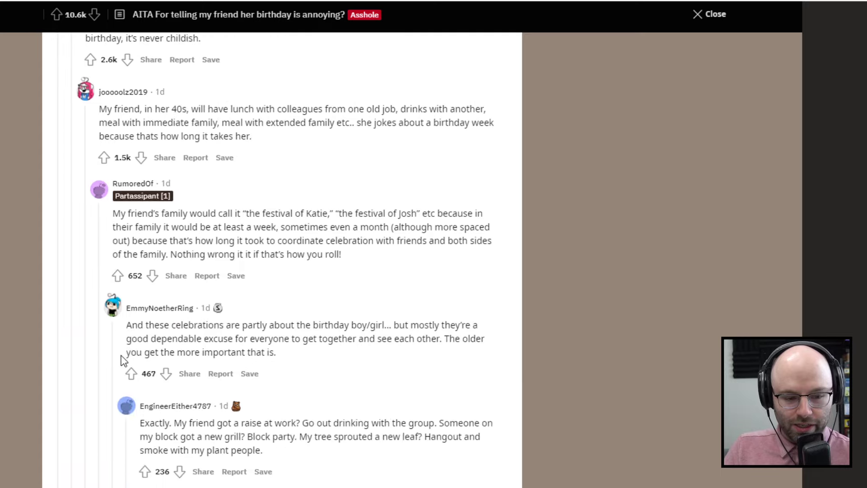
scroll(down, 3)
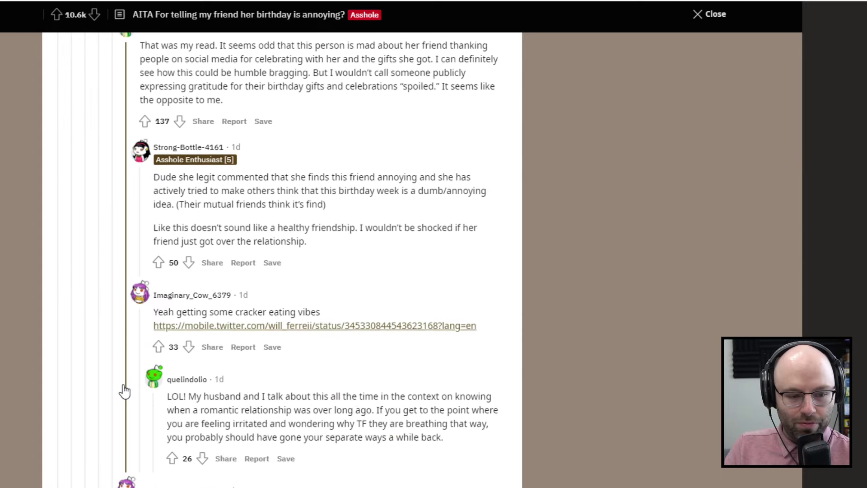
scroll(down, 3)
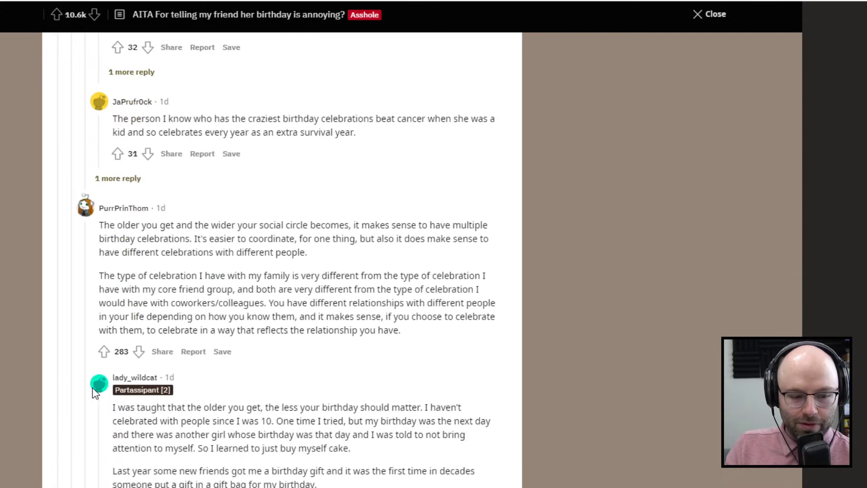
scroll(down, 3)
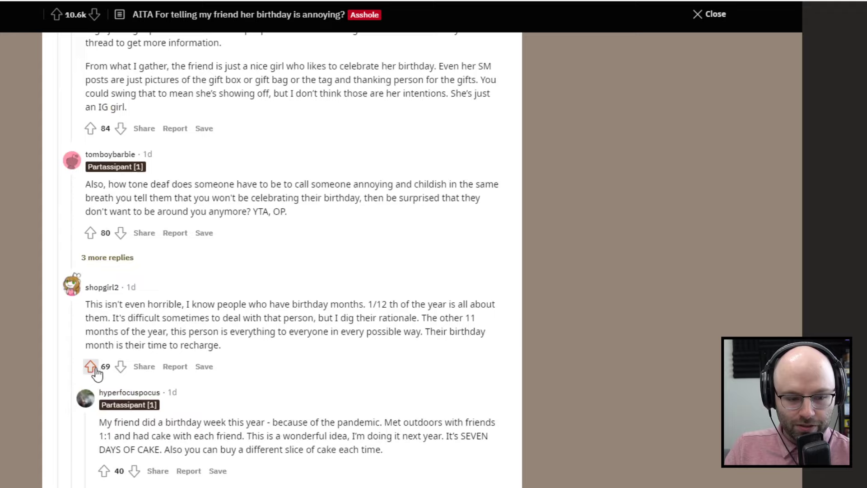
scroll(down, 3)
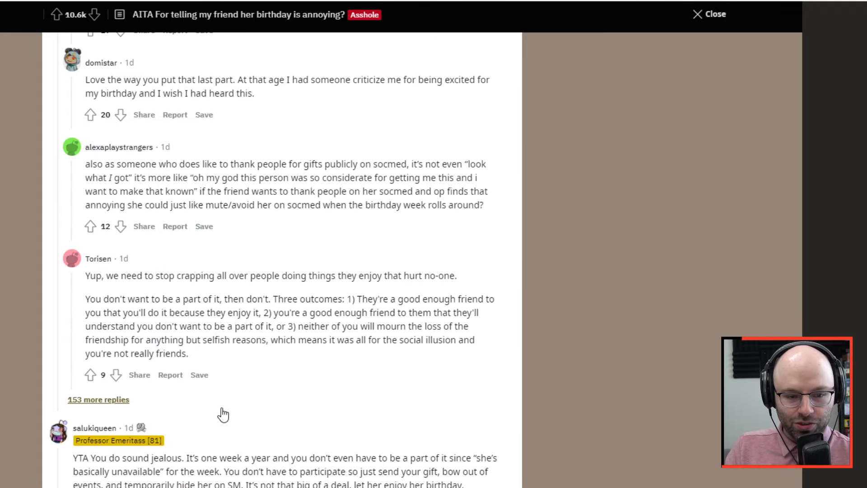
scroll(down, 3)
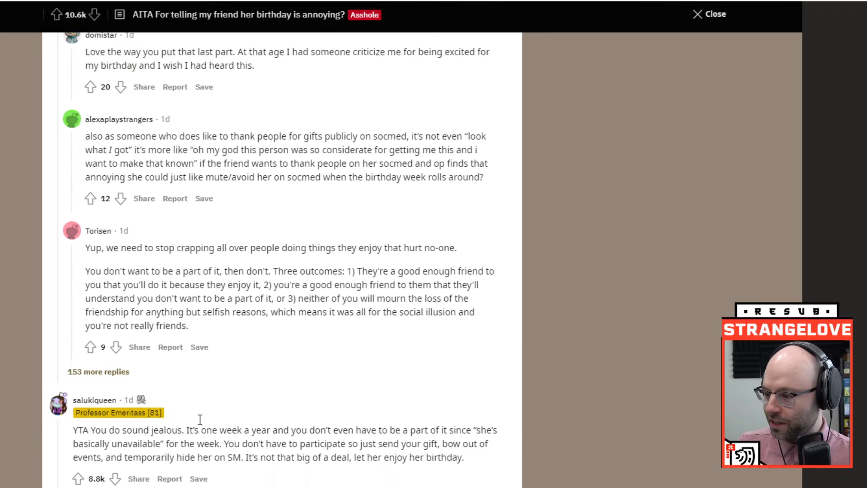
scroll(down, 3)
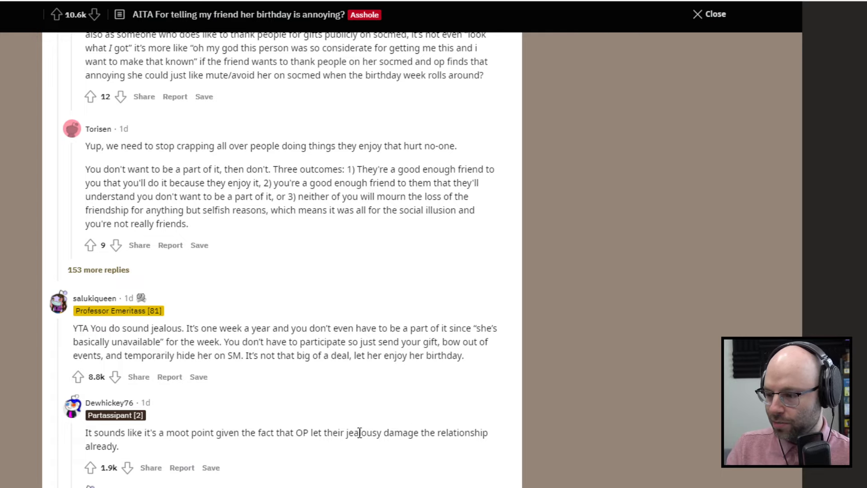
mouse_move(268, 414)
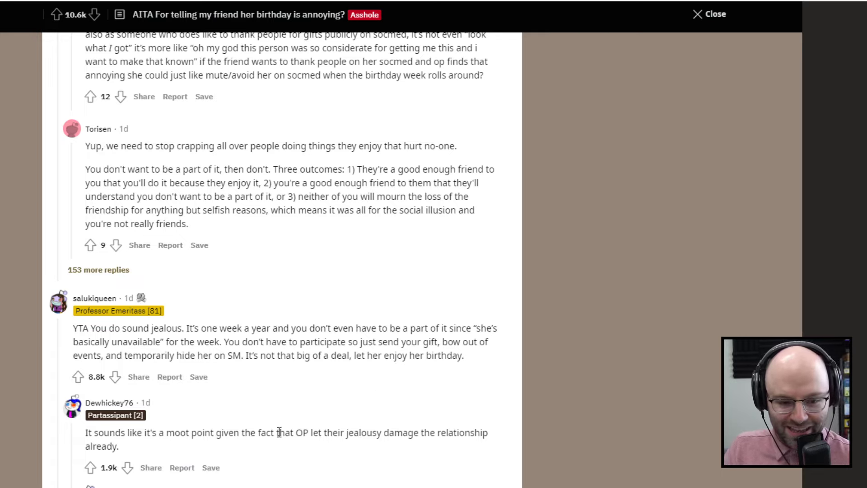
scroll(up, 3)
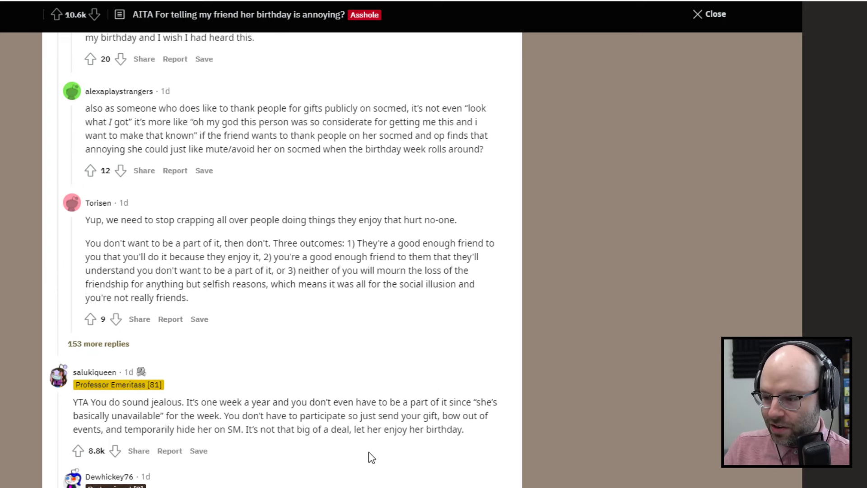
scroll(down, 3)
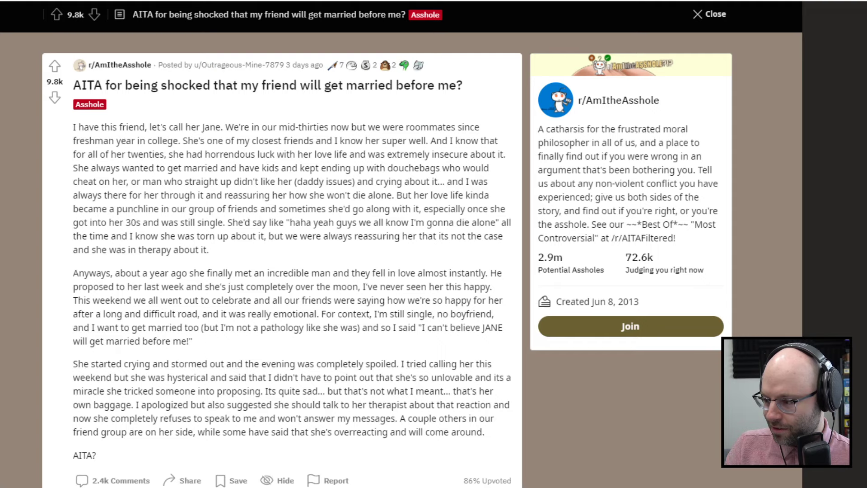
mouse_move(38, 204)
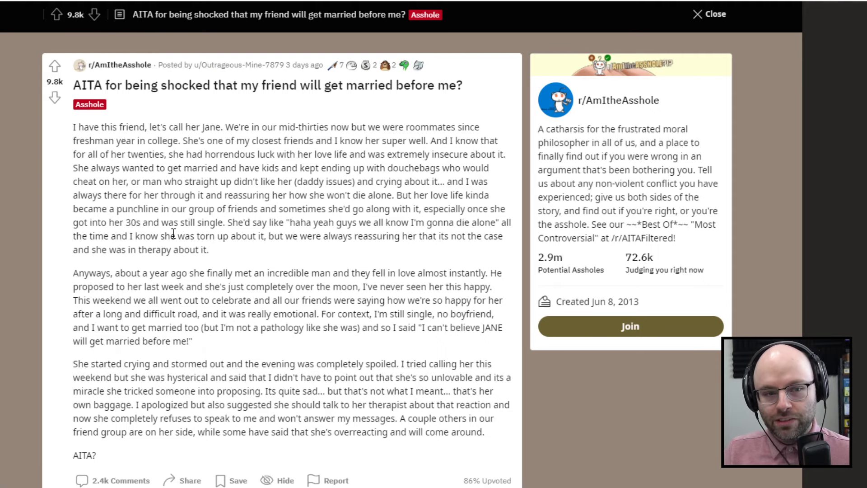
scroll(down, 3)
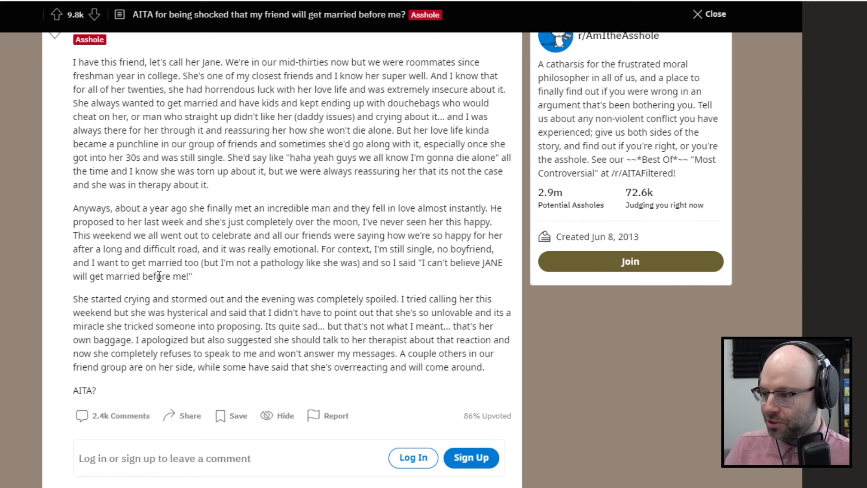
mouse_move(246, 209)
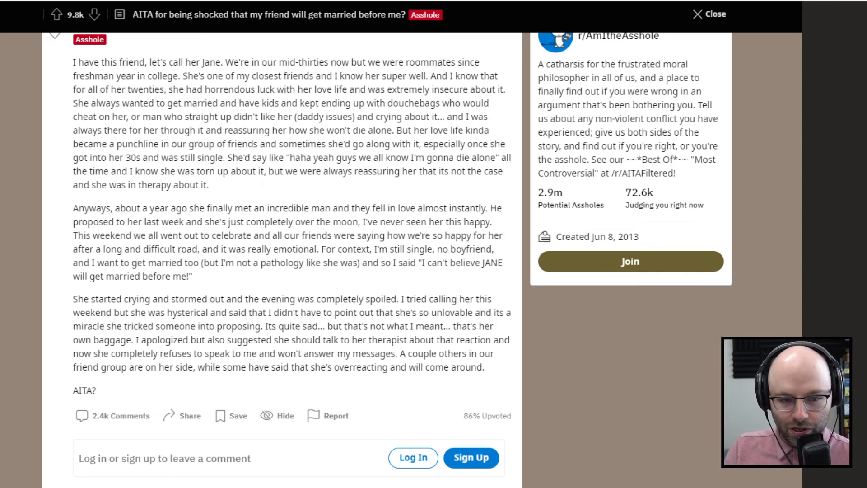
Step: Scroll past the comment box to the comments sorted by Top (Suggested)
scroll(down, 3)
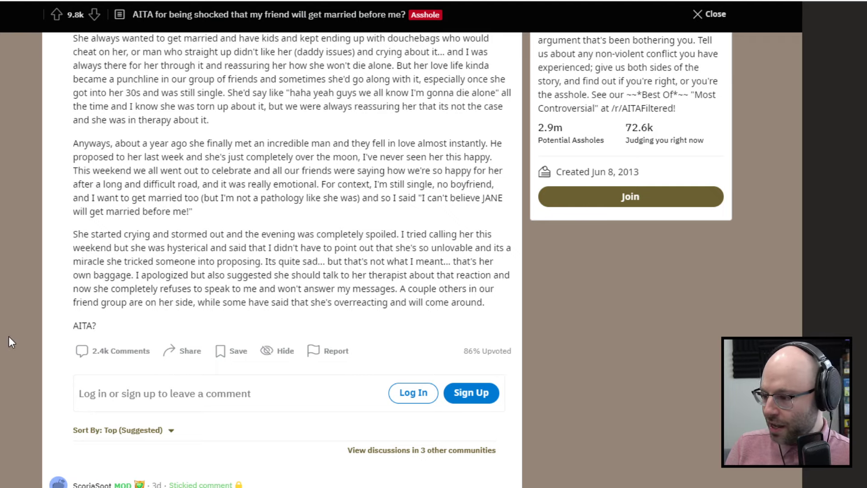
mouse_move(5, 358)
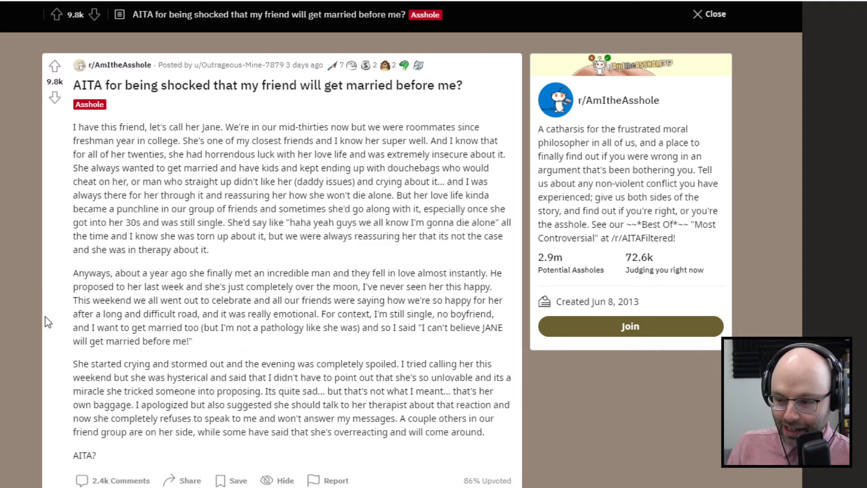
mouse_move(266, 341)
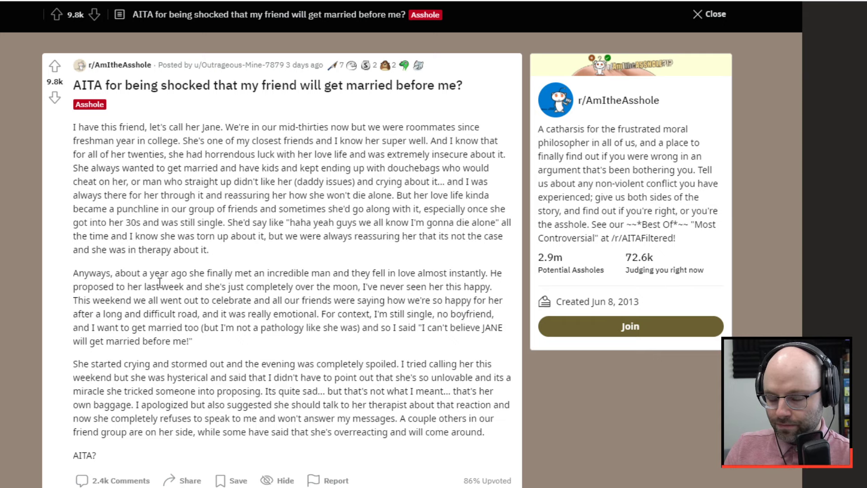
Step: Scroll down to the moderator's stickied 'Be Civil' comment under the marrying-first post
scroll(down, 3)
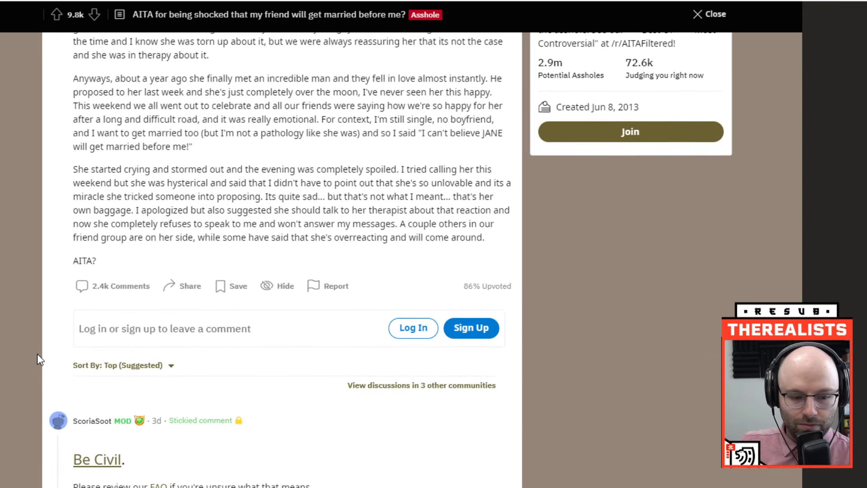
Step: Scroll to the mean-girl reply chain, highlight the word 'THIS', then clear it
scroll(down, 3)
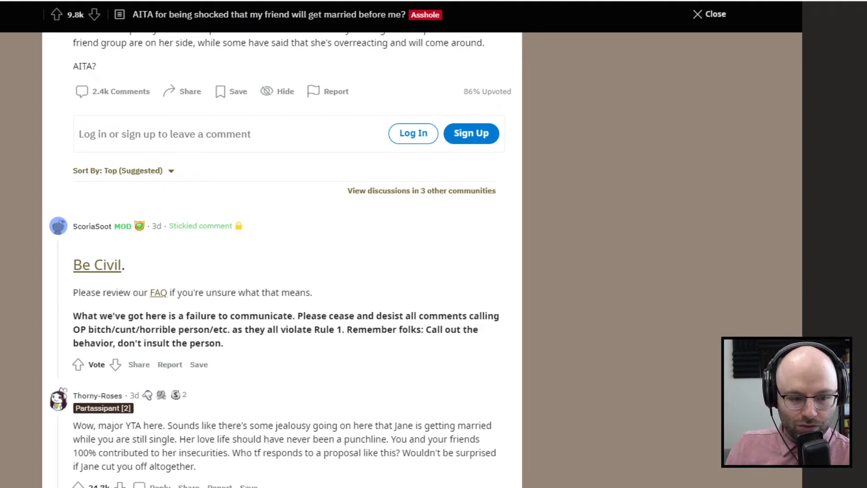
scroll(down, 3)
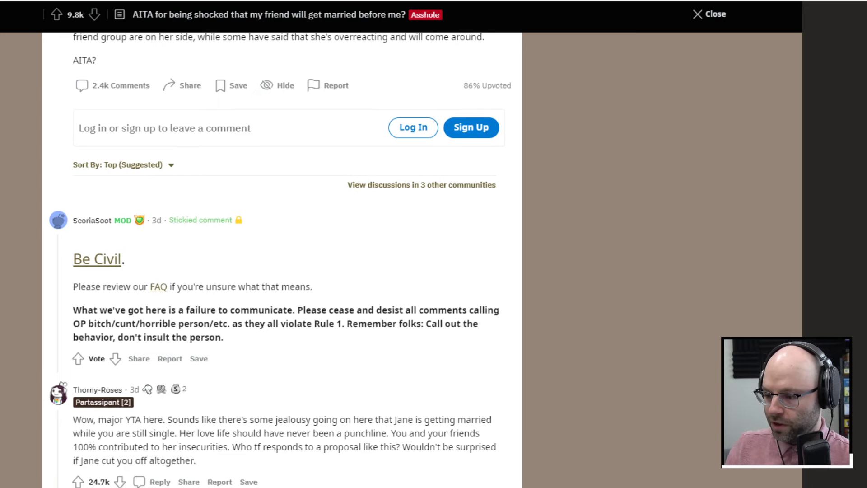
scroll(down, 3)
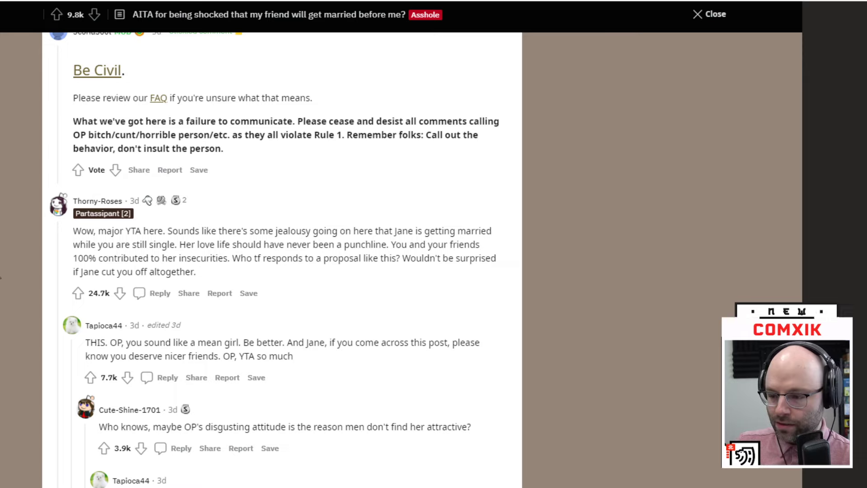
double_click(79, 349)
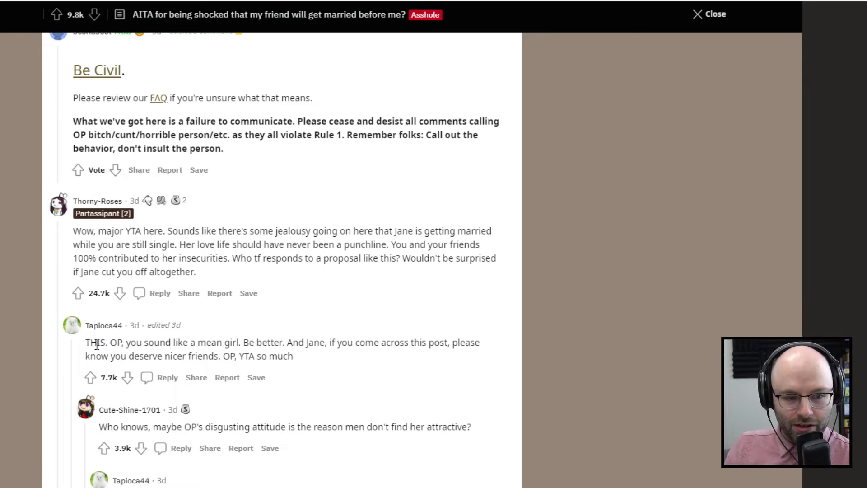
double_click(95, 344)
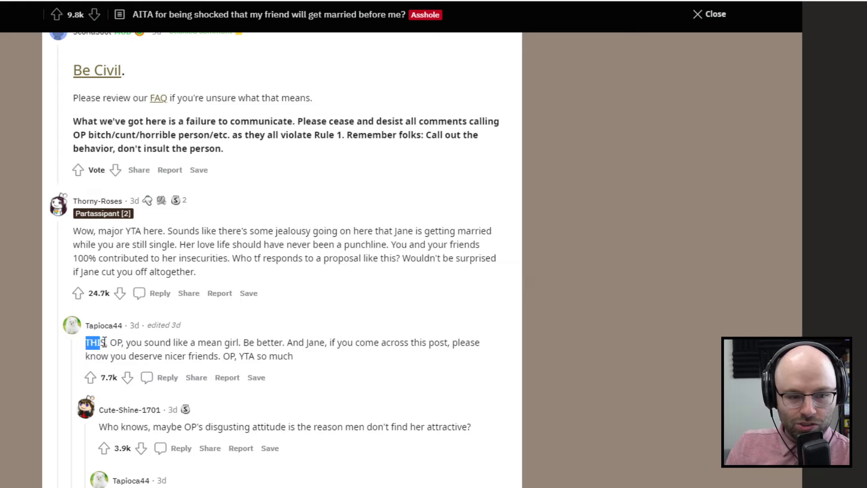
click(93, 354)
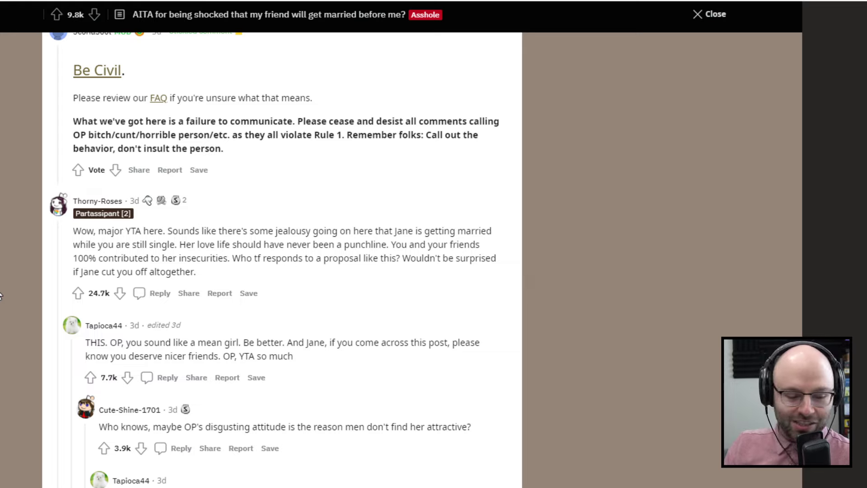
mouse_move(86, 263)
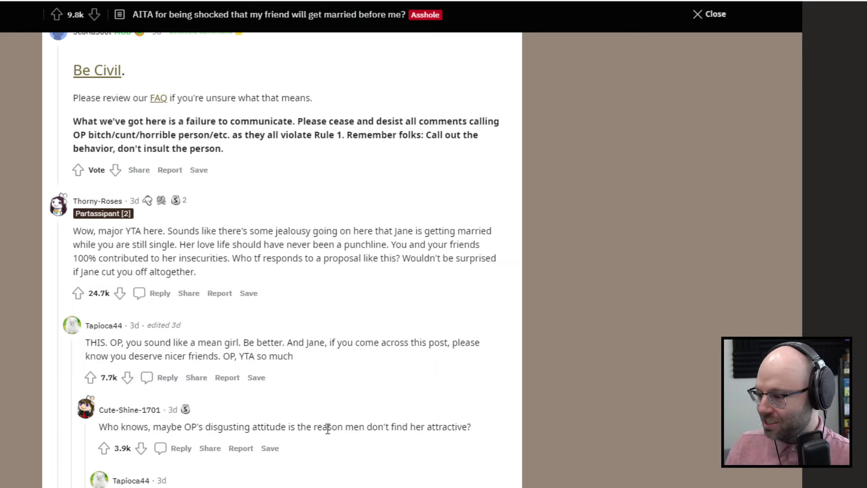
Step: Highlight part of the attractiveness comment and scroll on to the marmite and Paddington replies
drag(328, 427, 393, 426)
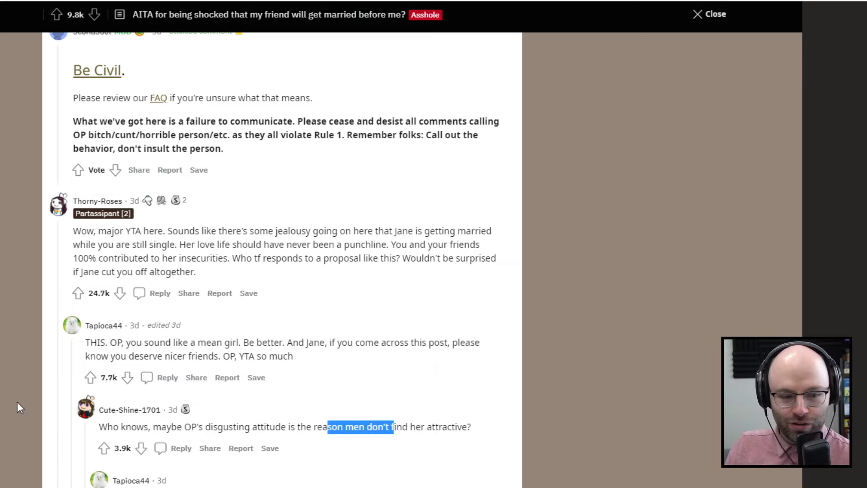
scroll(down, 3)
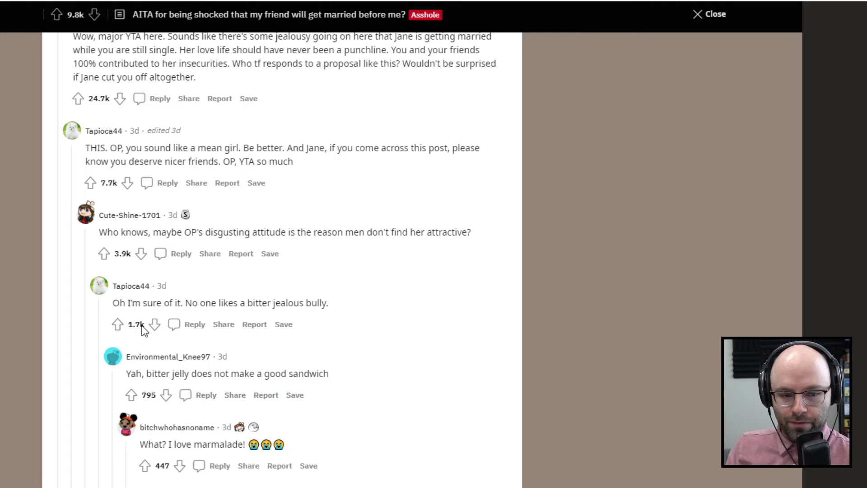
scroll(down, 3)
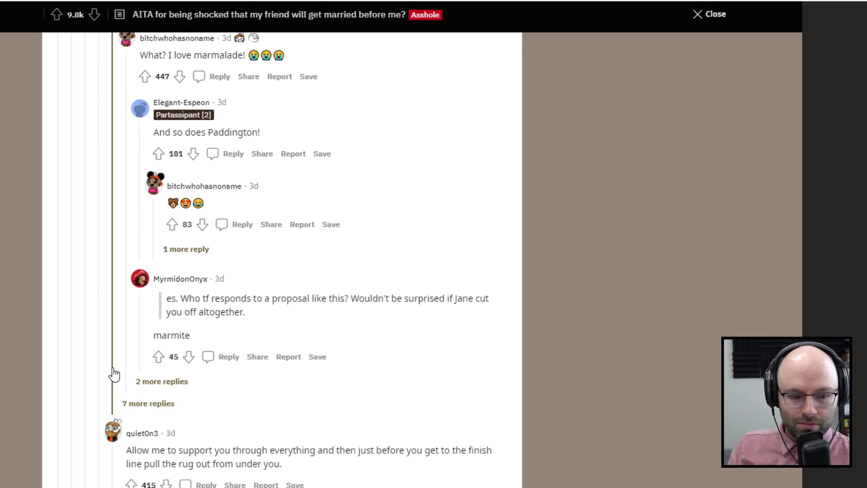
scroll(down, 3)
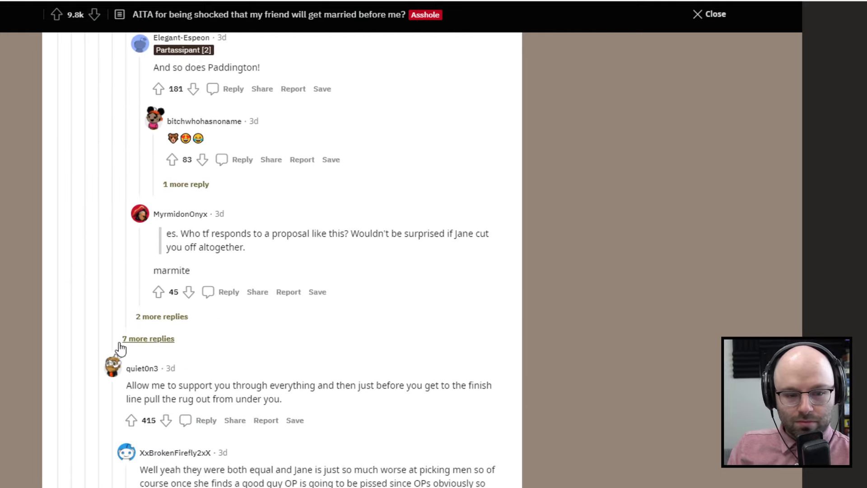